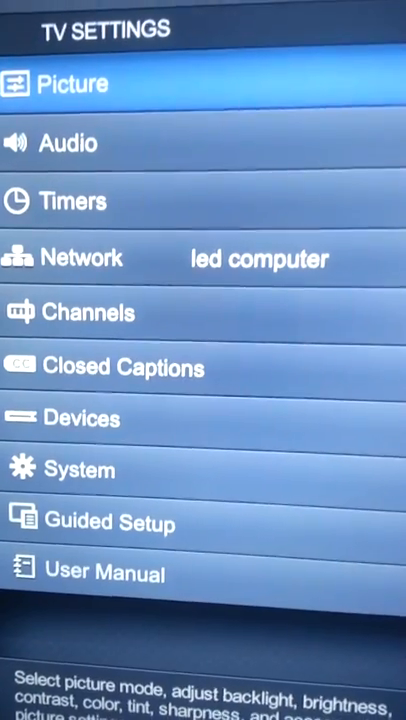
Step: Open Picture settings and reach the Backlight slider, currently at 57
{"action": "left_click", "coordinate": [65, 84]}
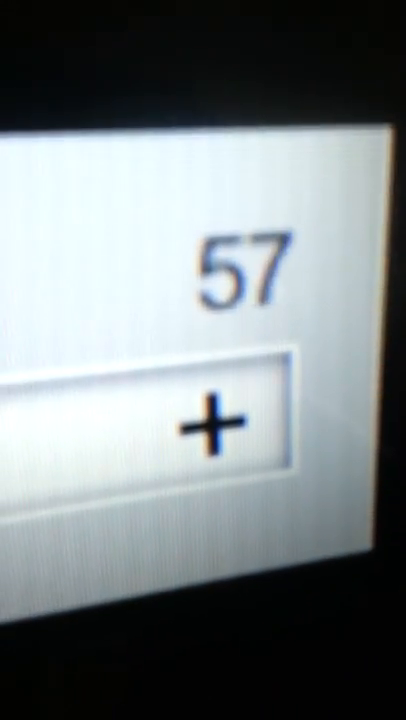
Step: Push the Backlight slider from 57 up to its maximum of 100
{"action": "left_click", "coordinate": [215, 422]}
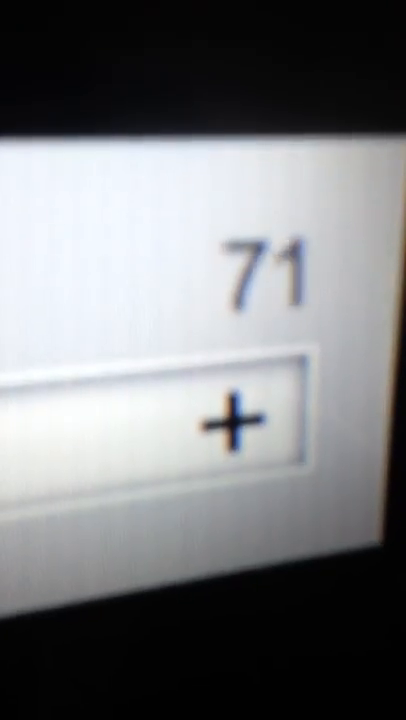
{"action": "left_click", "coordinate": [231, 413]}
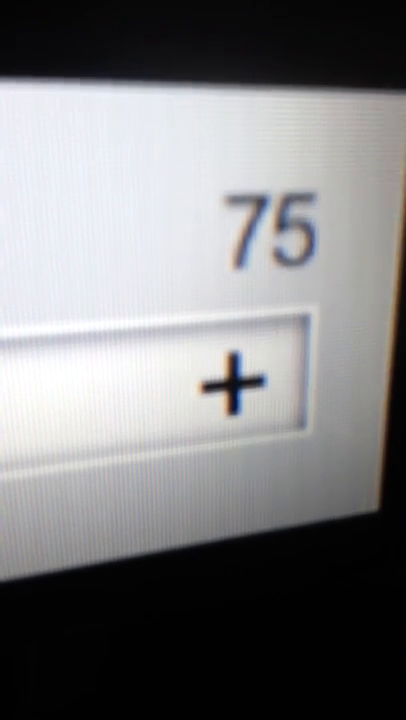
{"action": "left_click", "coordinate": [230, 380]}
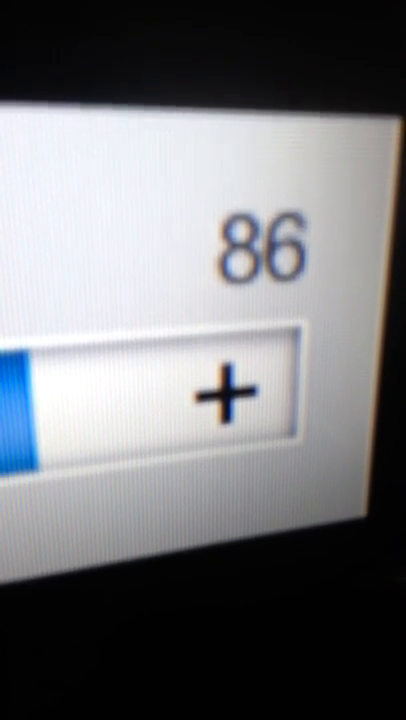
{"action": "left_click", "coordinate": [223, 390]}
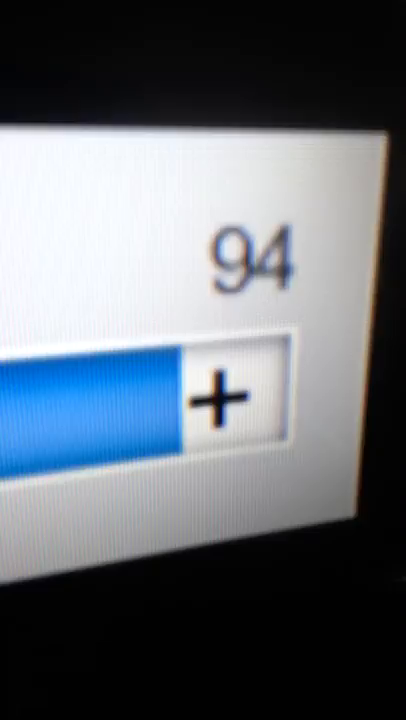
{"action": "left_click", "coordinate": [226, 400]}
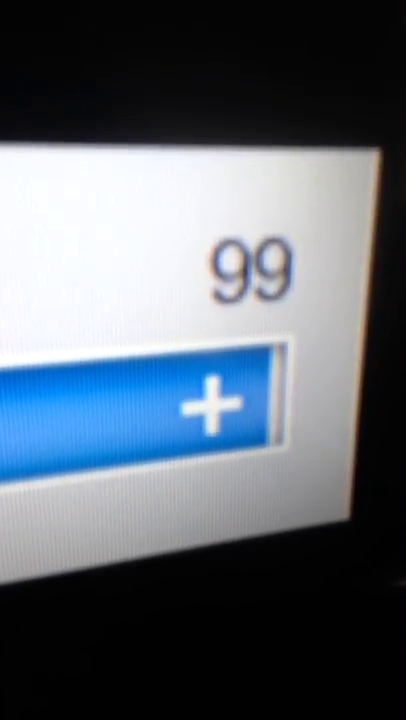
{"action": "left_click", "coordinate": [215, 400]}
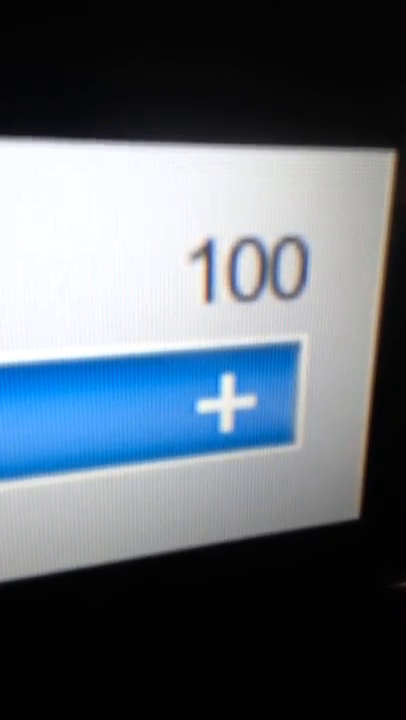